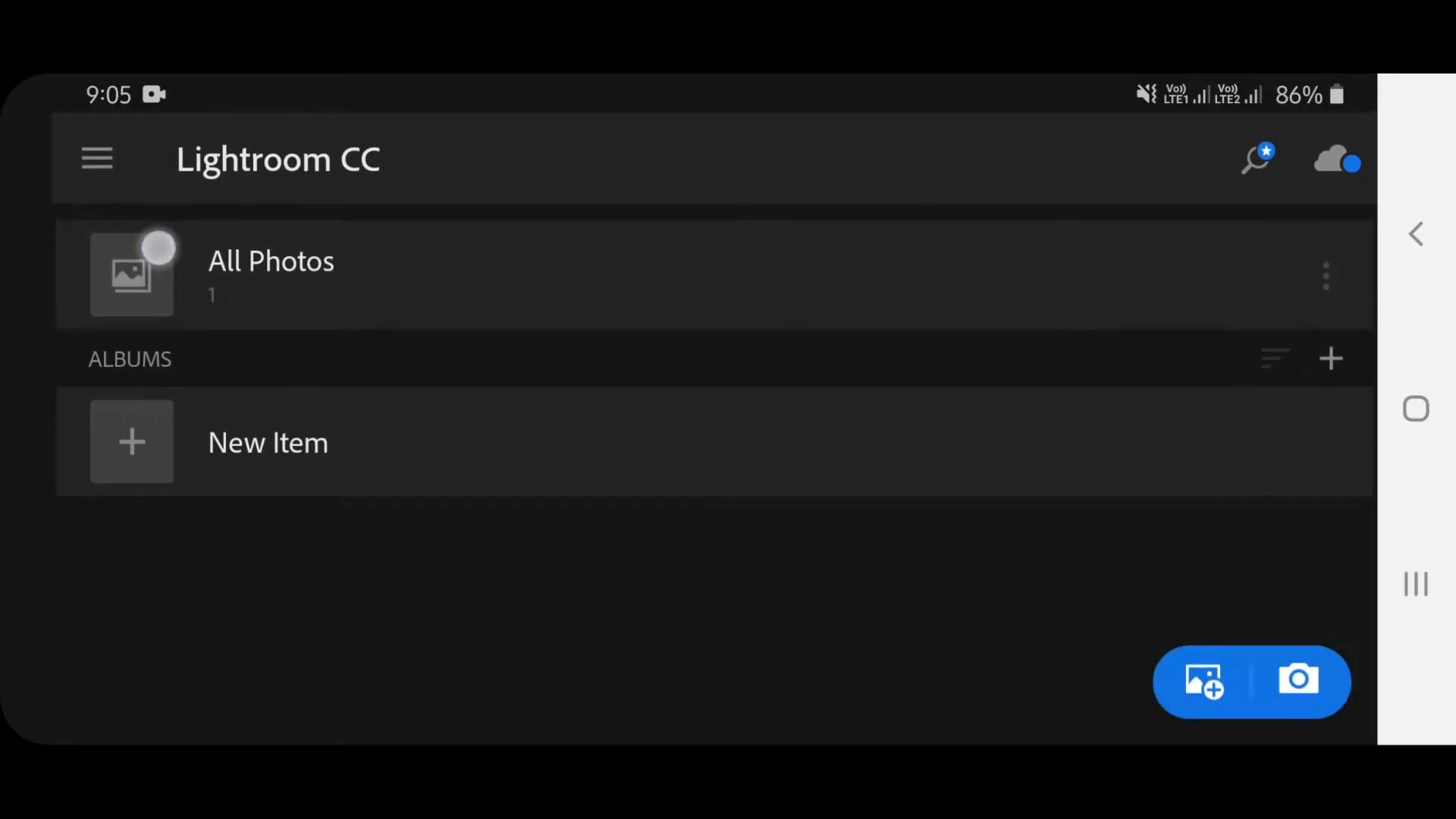
Open the white-saree portrait from All Photos in the Edit view.
{"action": "left_click", "coordinate": [271, 271]}
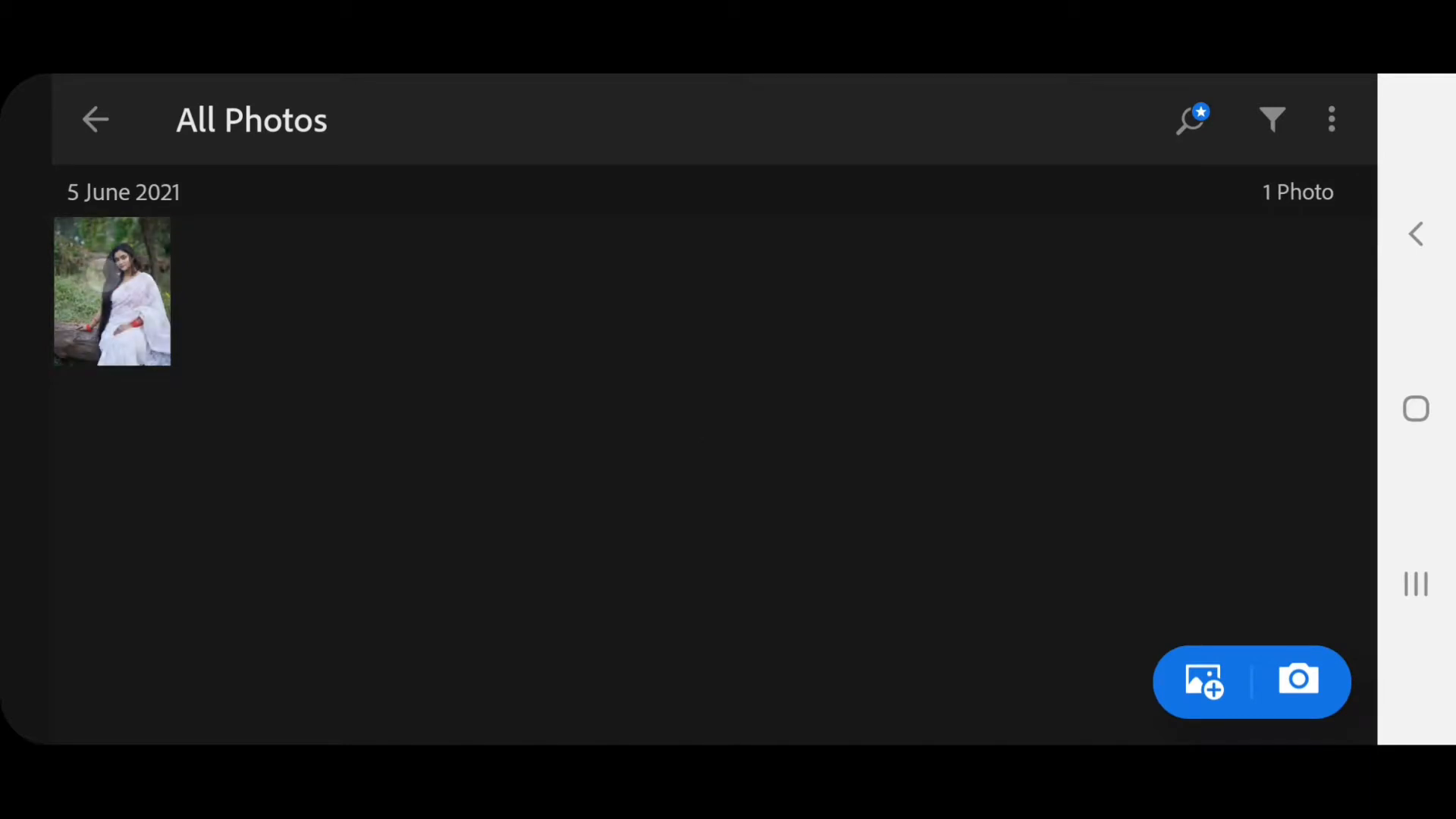
{"action": "left_click", "coordinate": [111, 291]}
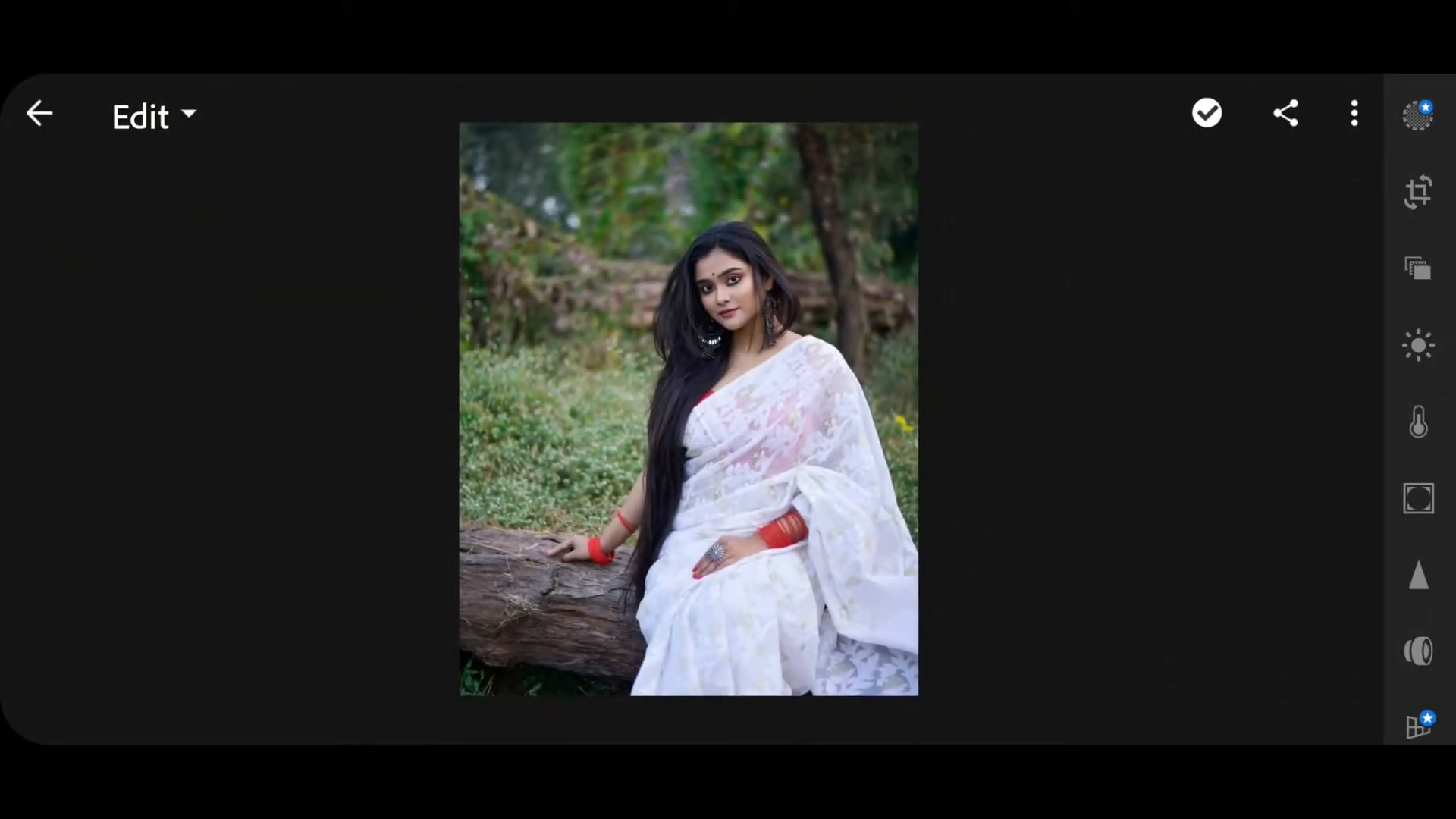
Set Exposure 0.08, Contrast 13, Highlights 10, Shadows 14, Whites 13, Blacks -53 in the Light panel.
{"action": "left_click", "coordinate": [1418, 344]}
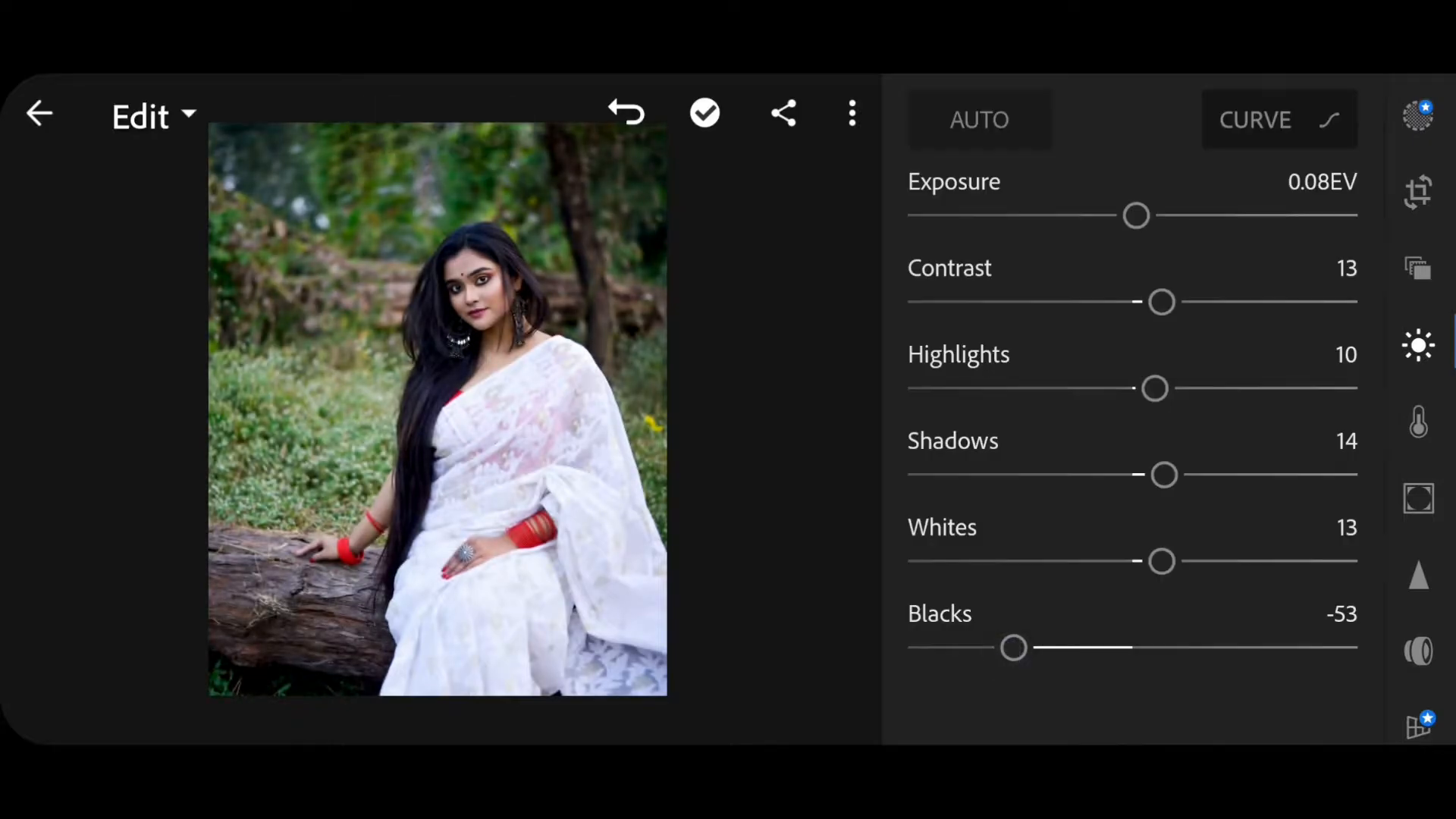
{"action": "left_click", "coordinate": [1418, 423]}
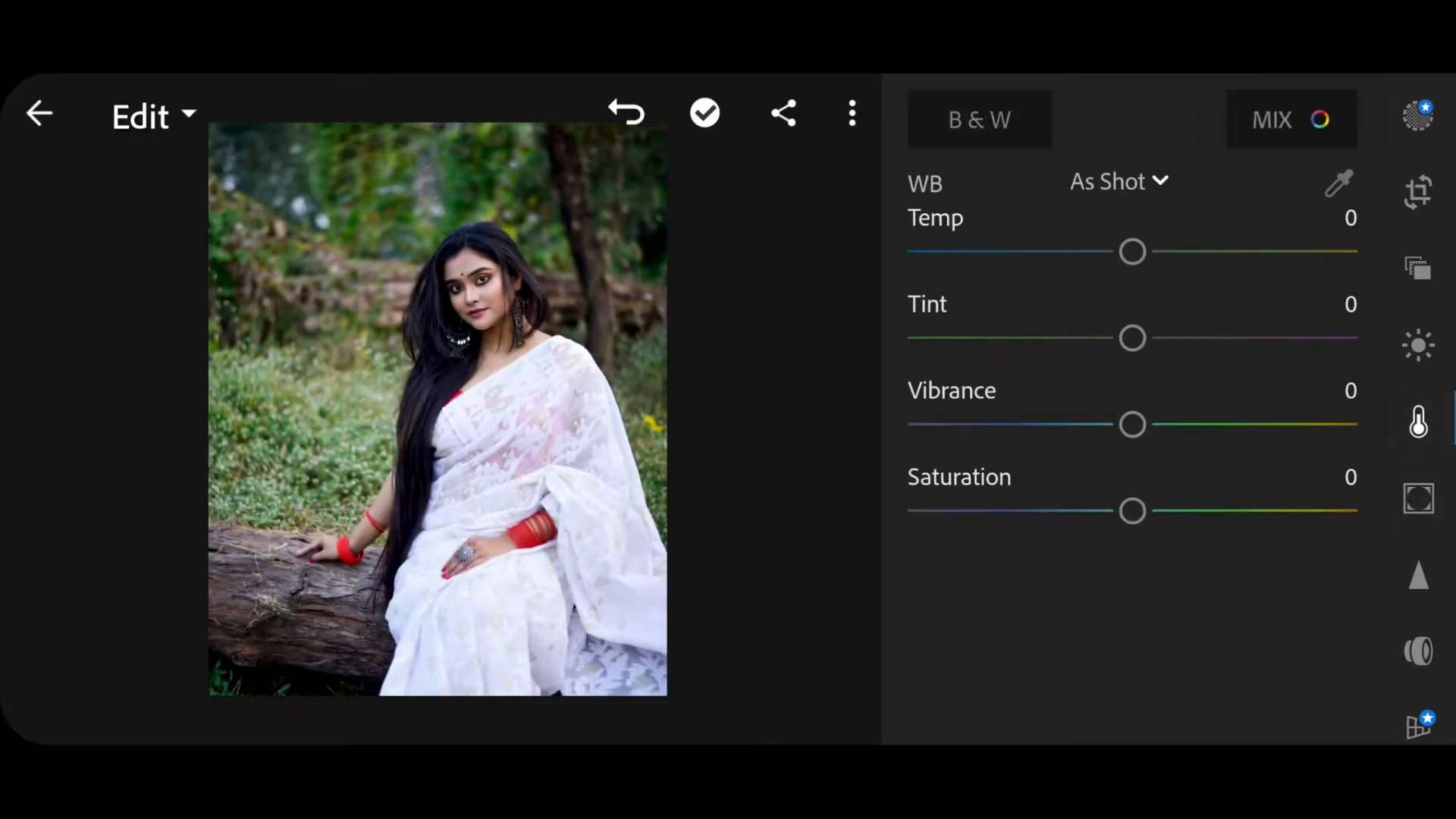
In Color Mix, pull yellow and green hue and saturation down until the foliage turns grey.
{"action": "left_click", "coordinate": [1289, 118]}
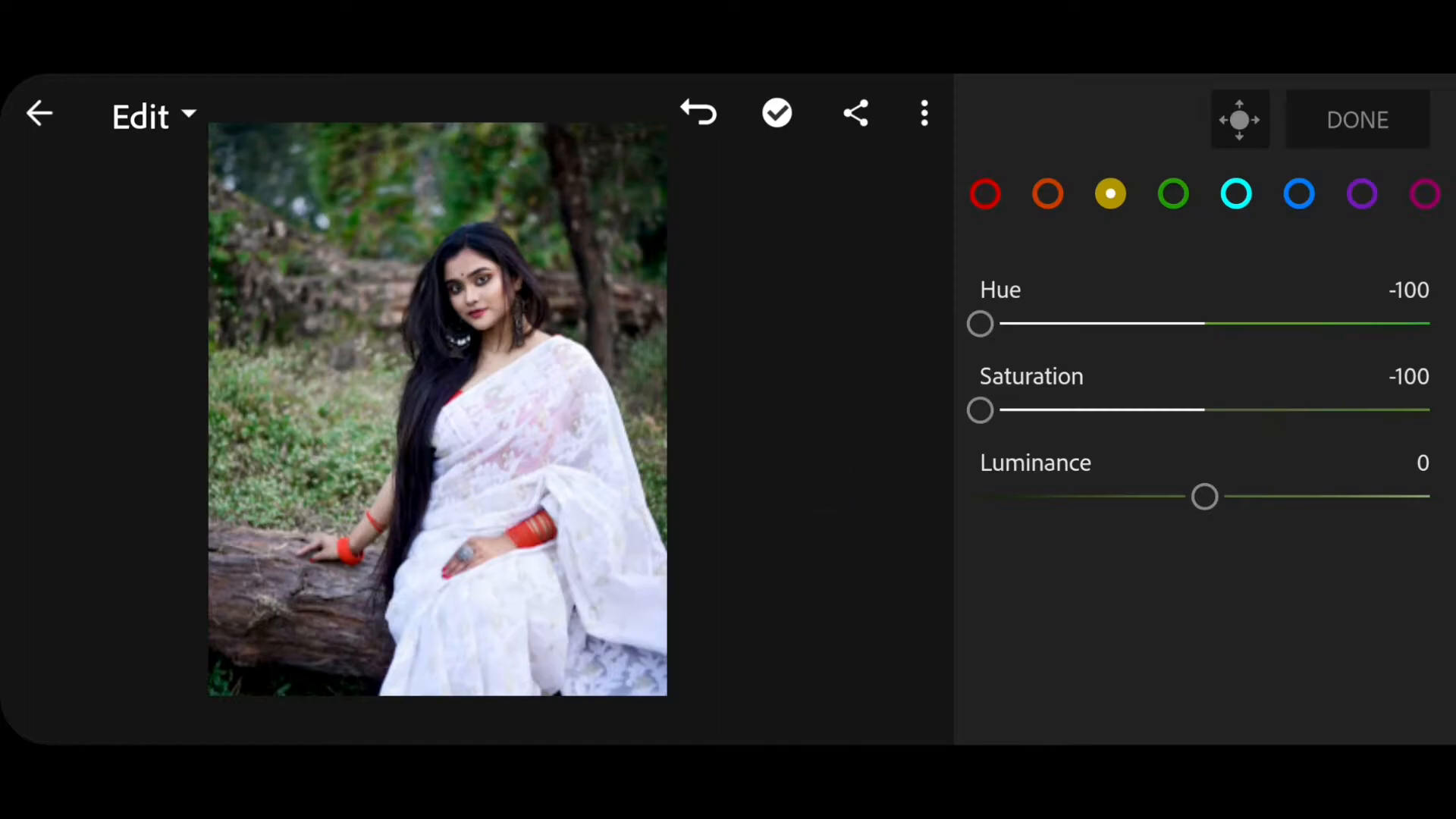
{"action": "left_click", "coordinate": [1172, 195]}
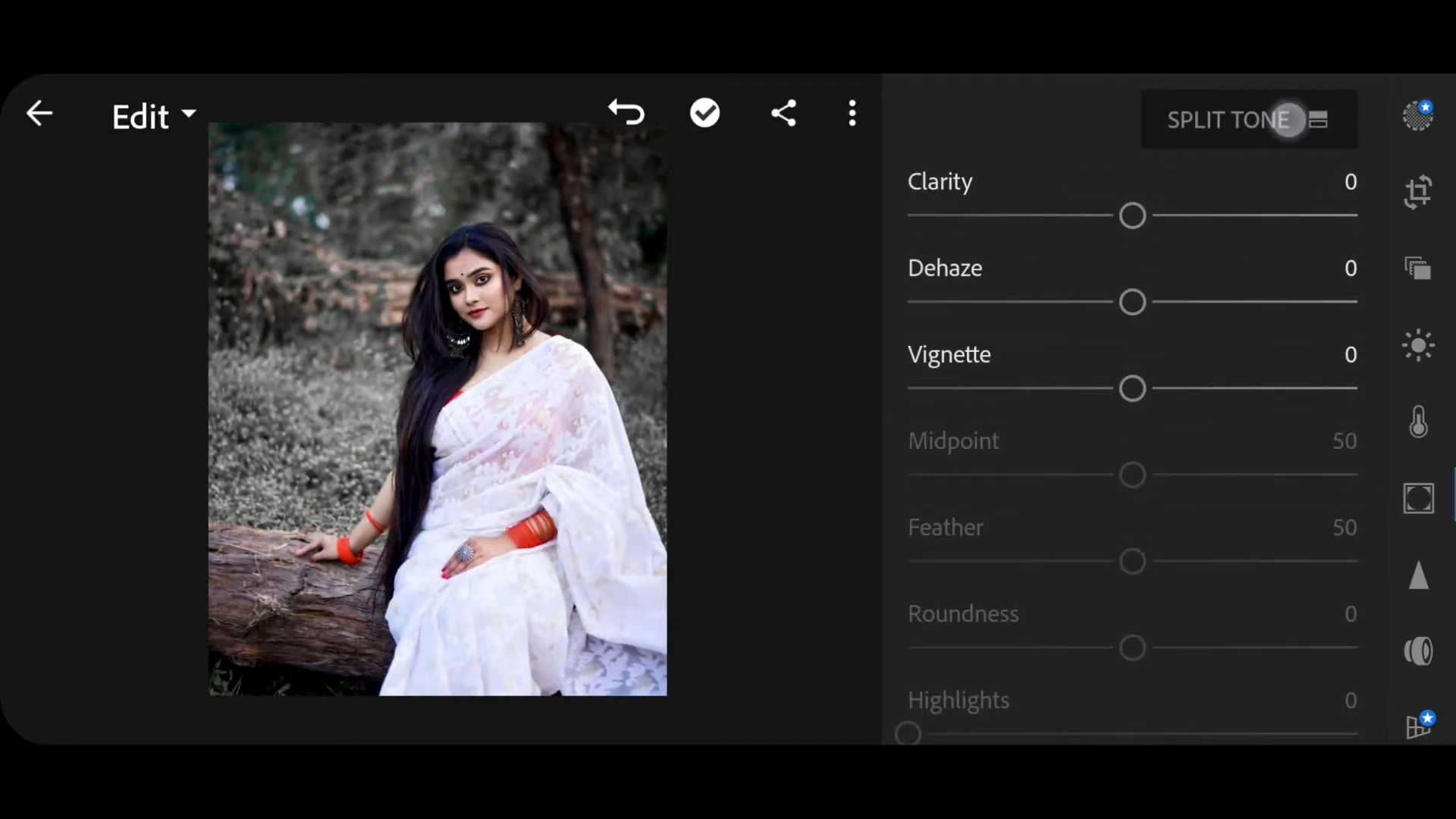
Apply a split tone with Highlights H230 S47, Shadows H240 S34 and Balance -74.
{"action": "left_click", "coordinate": [1249, 118]}
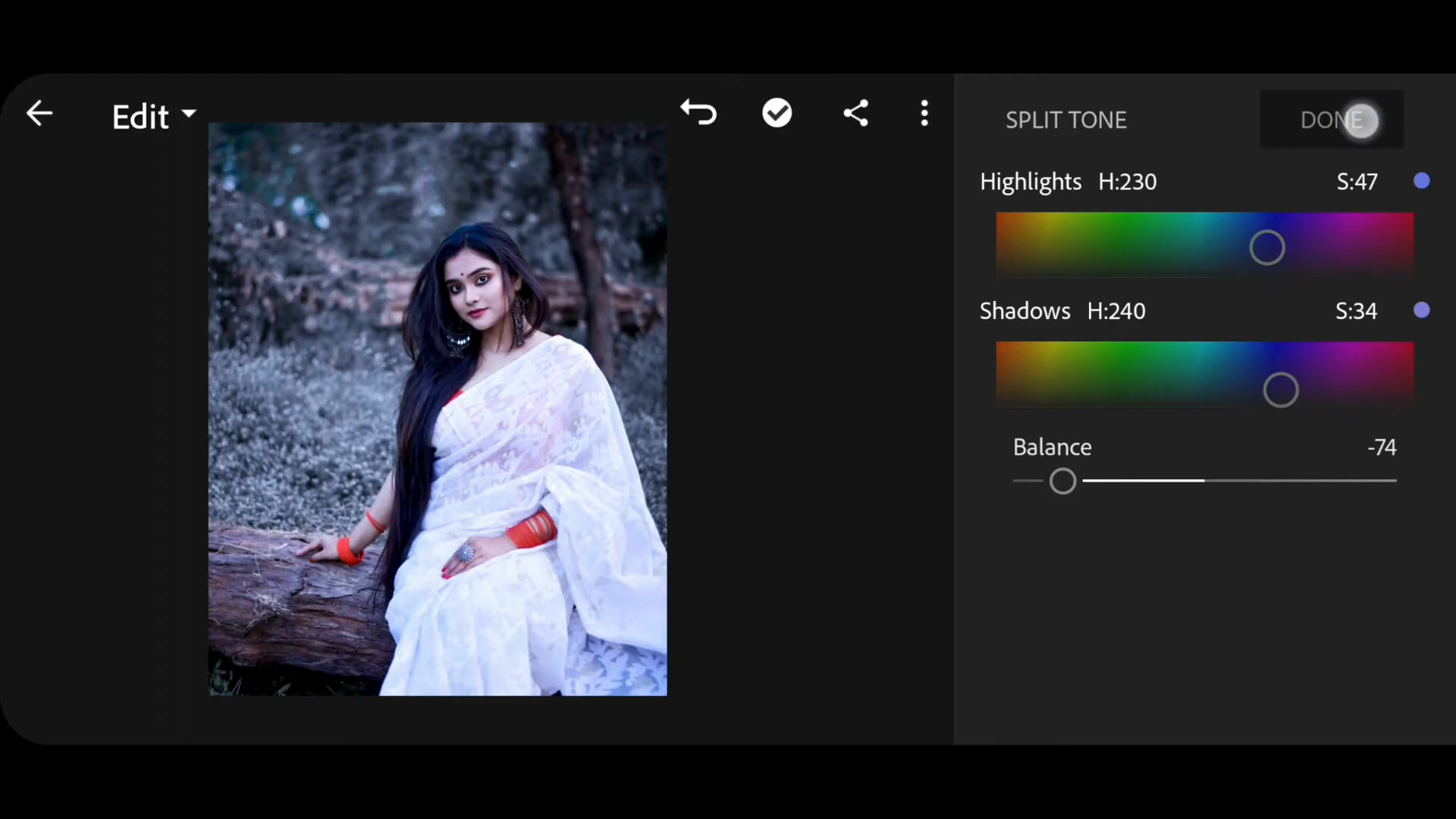
{"action": "left_click", "coordinate": [1331, 118]}
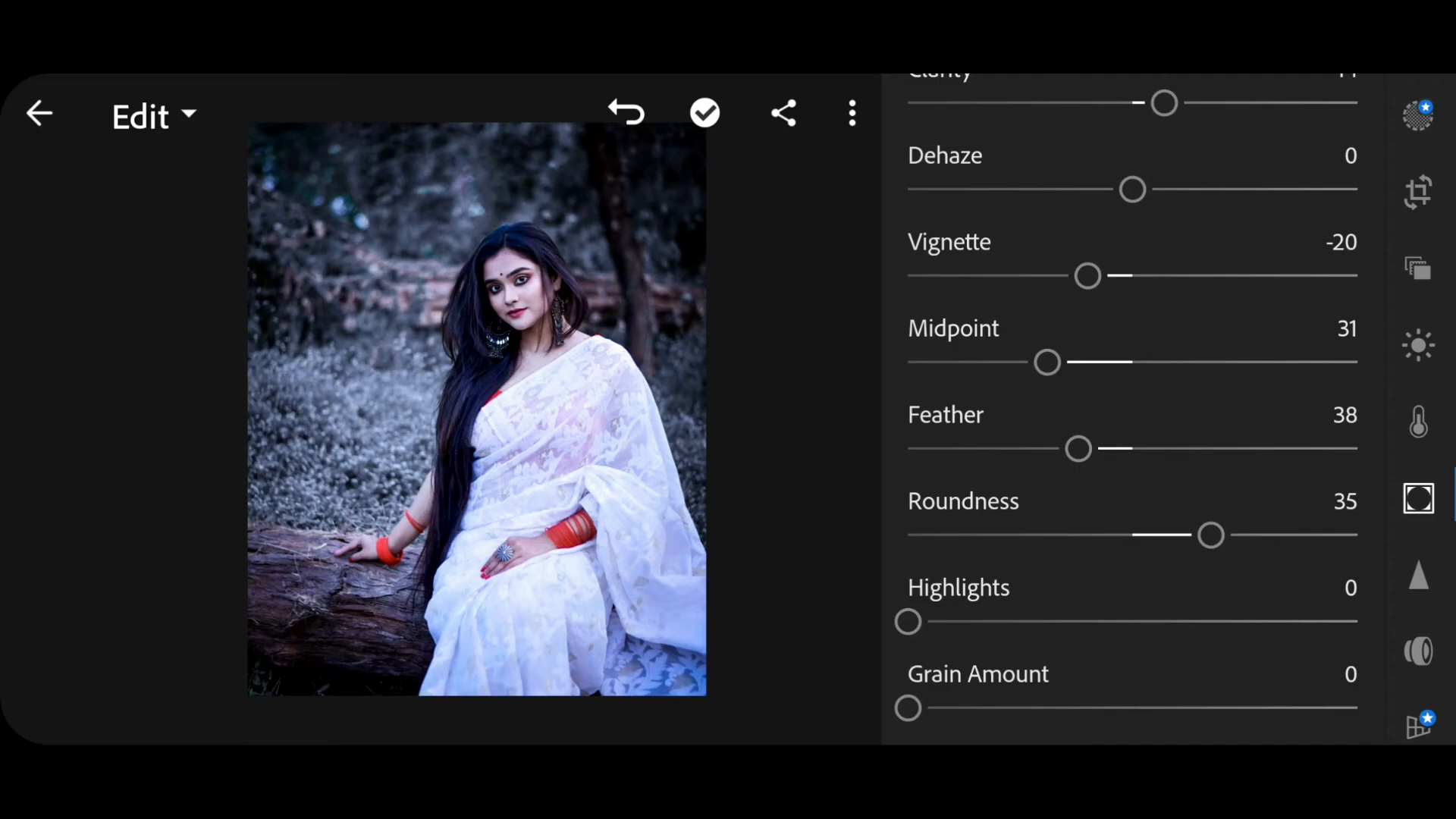
Enable Lens Profile Corrections in Optics and return to the full photo view.
{"action": "scroll", "scroll_direction": "up", "scroll_amount": 3}
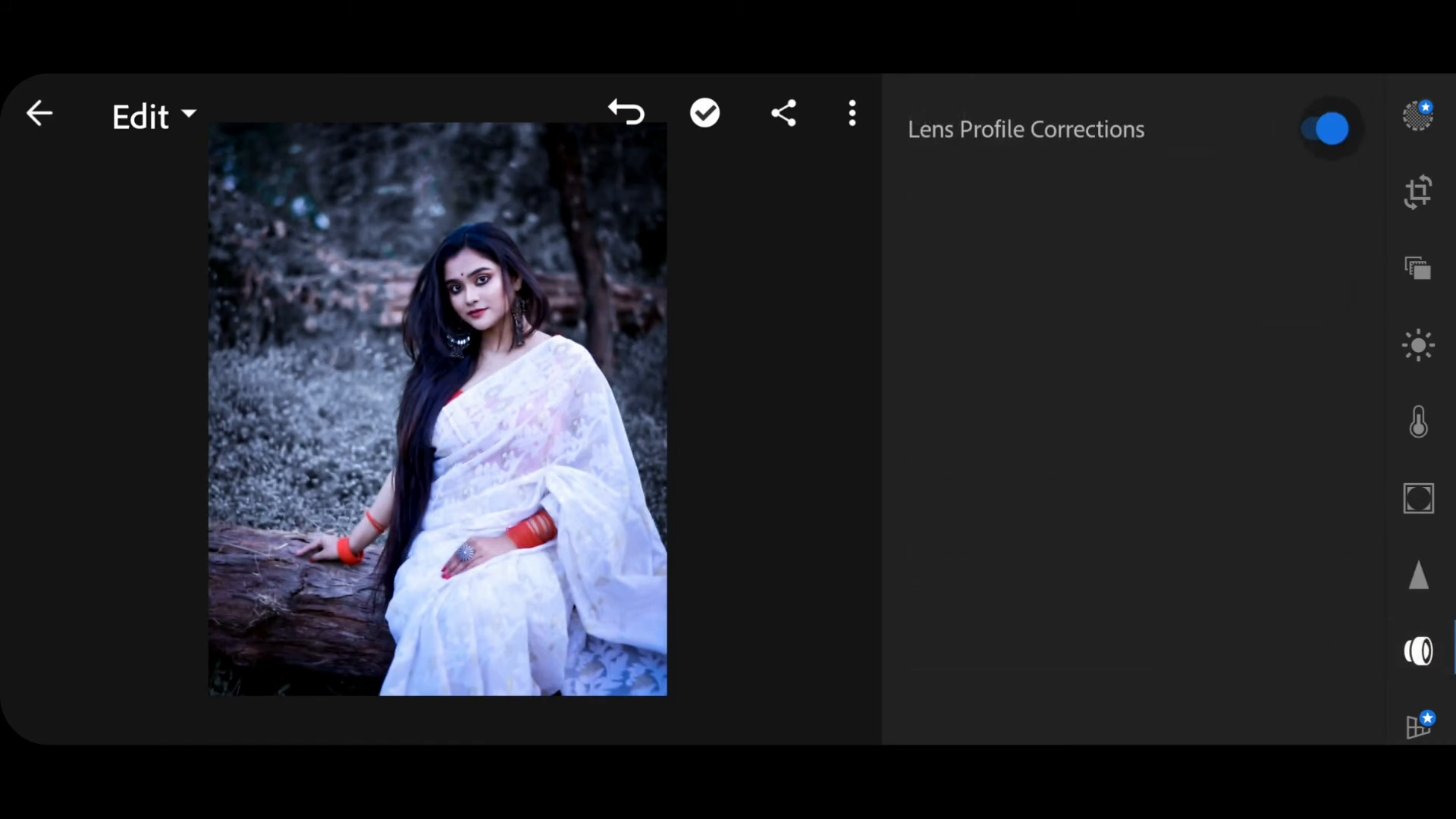
{"action": "left_click", "coordinate": [1327, 128]}
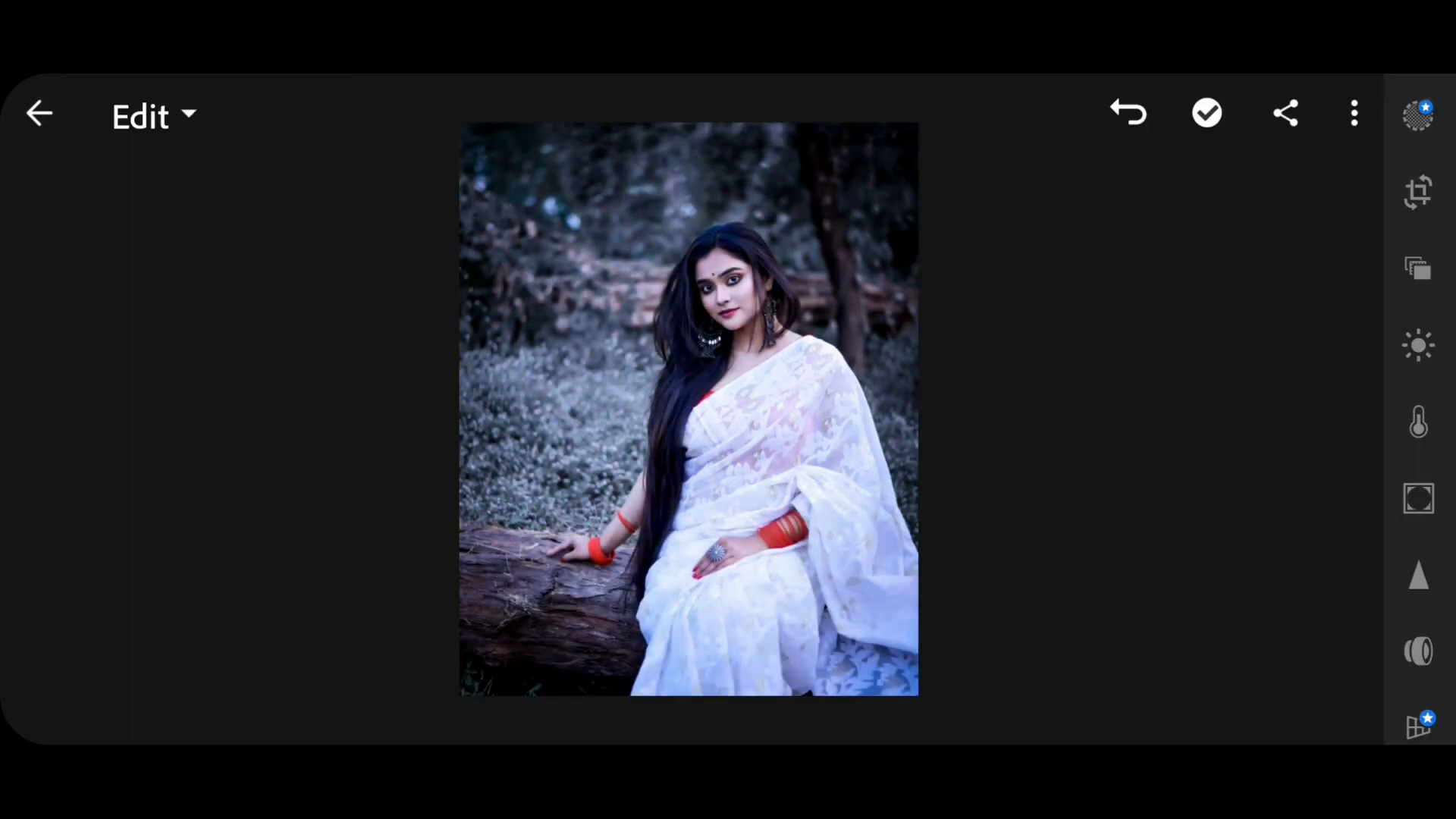
Save the finished portrait to the device at Highest Available Quality.
{"action": "left_click", "coordinate": [1355, 113]}
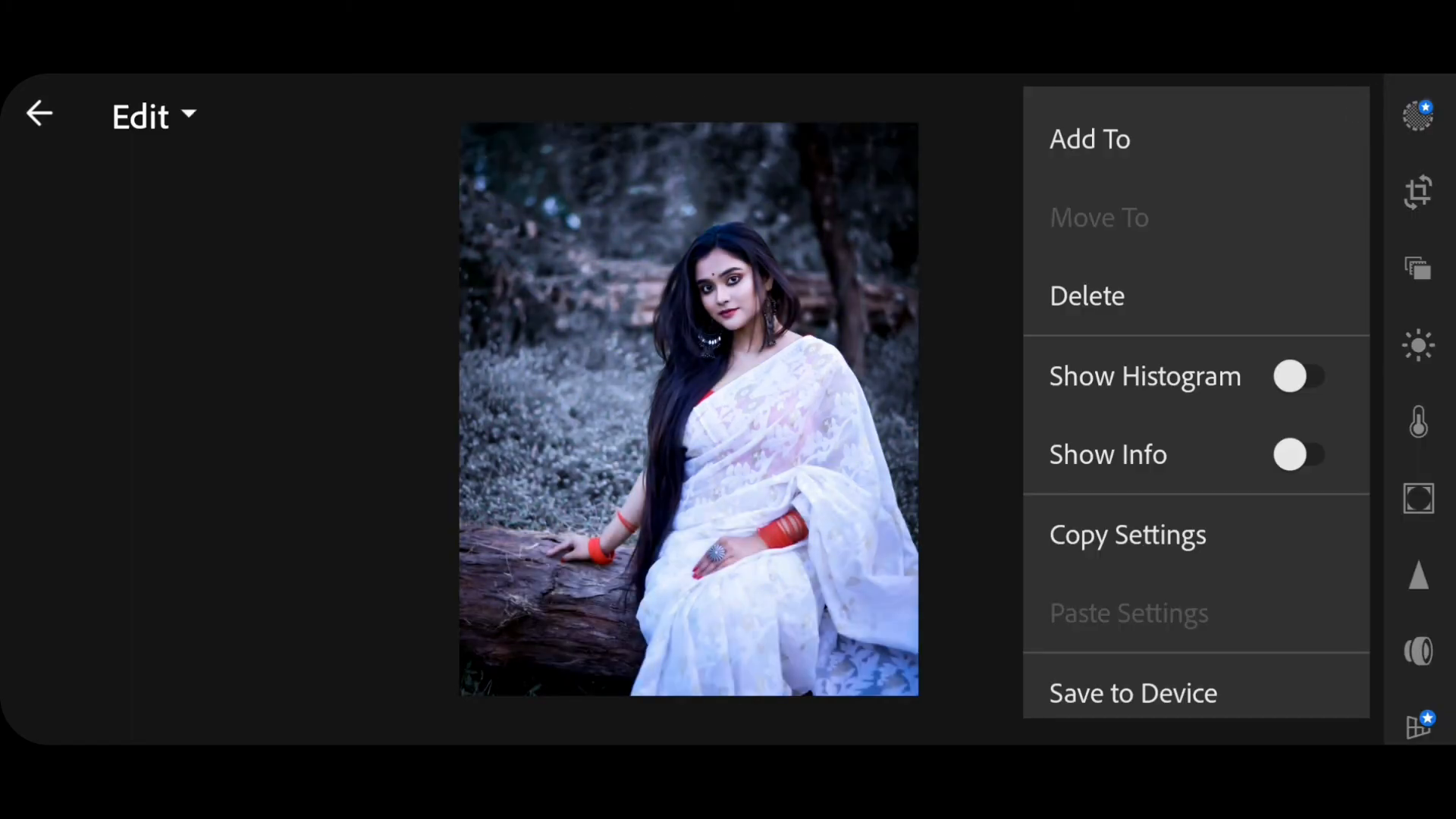
{"action": "left_click", "coordinate": [1131, 693]}
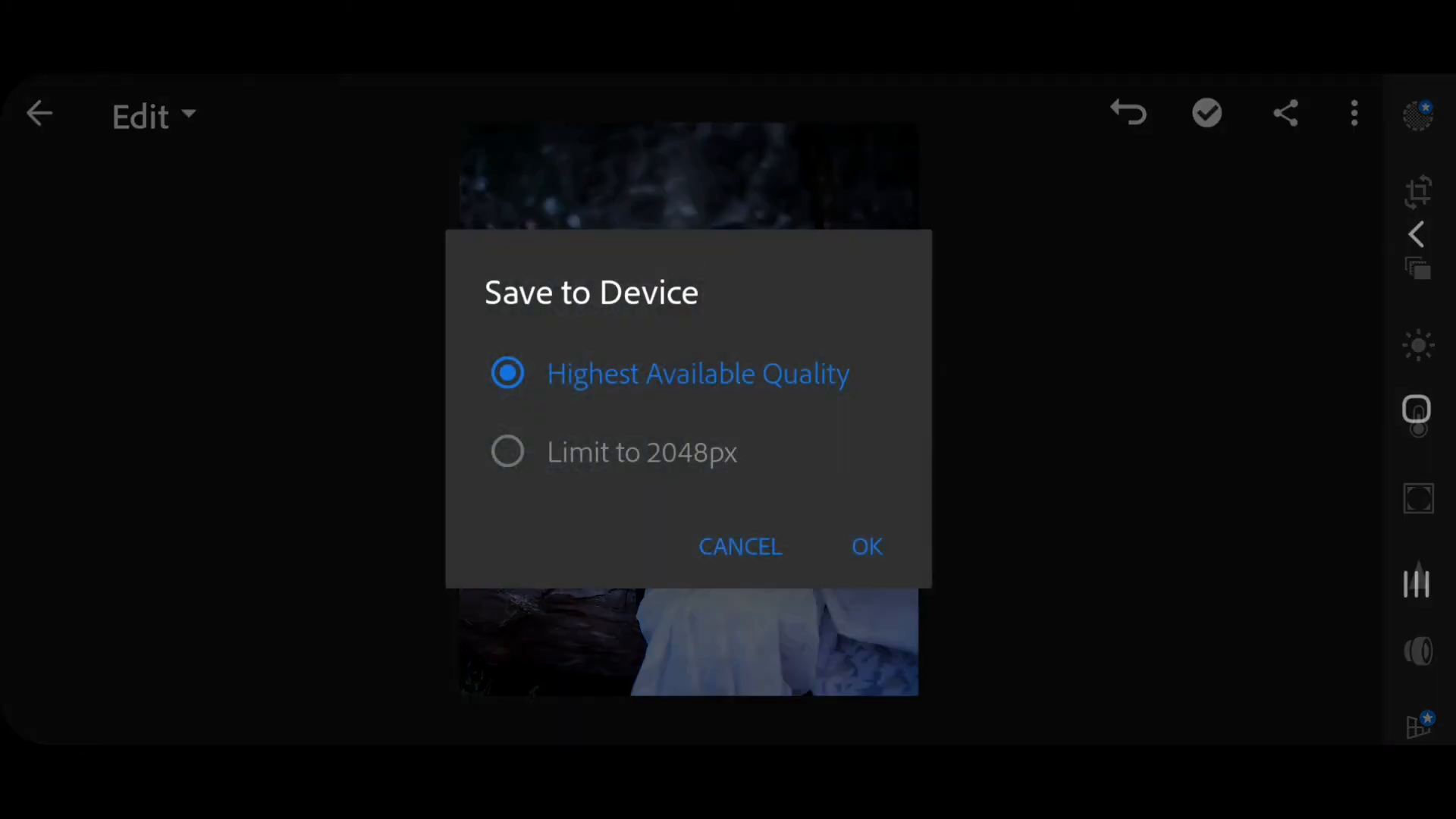
{"action": "left_click", "coordinate": [866, 546]}
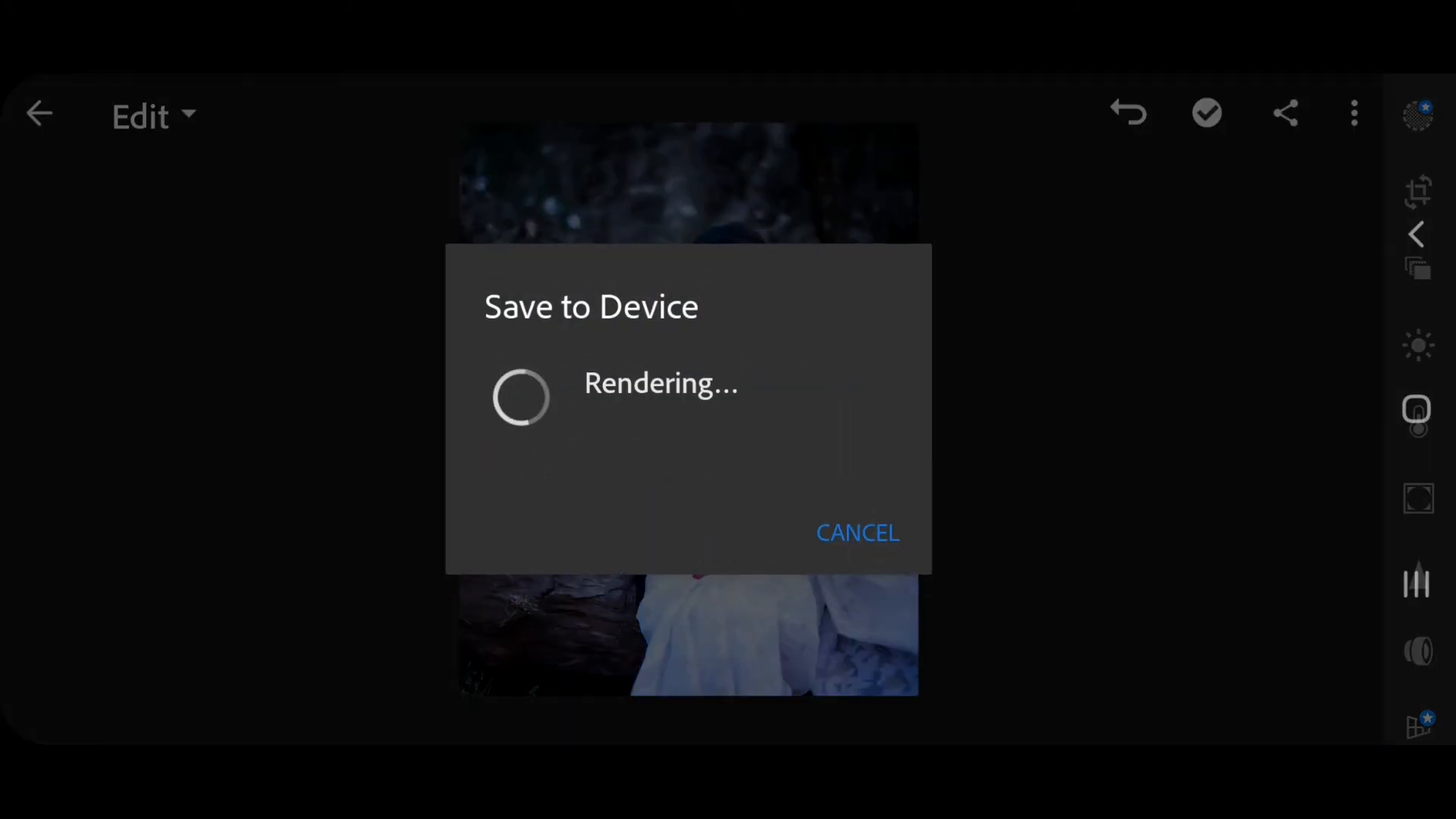